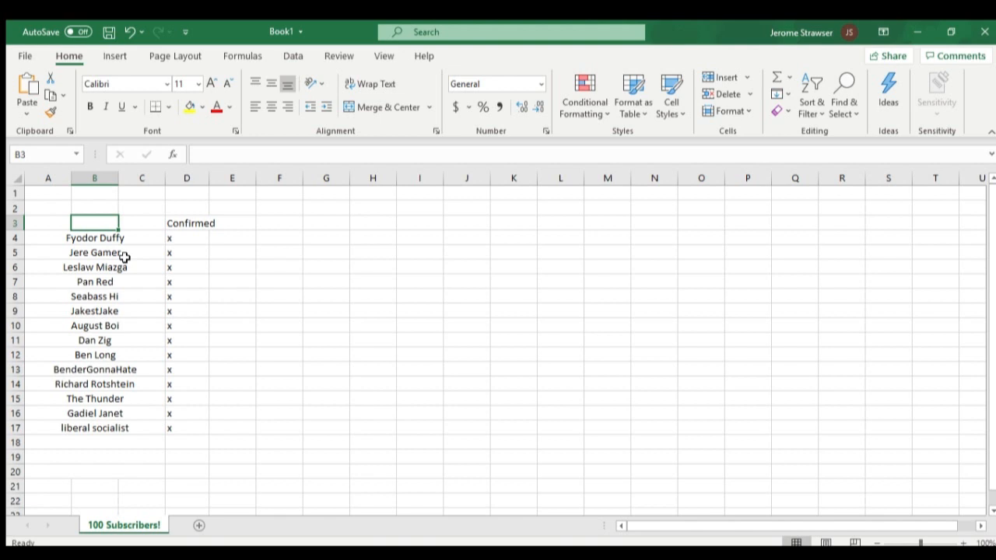
pyautogui.moveTo(109, 267)
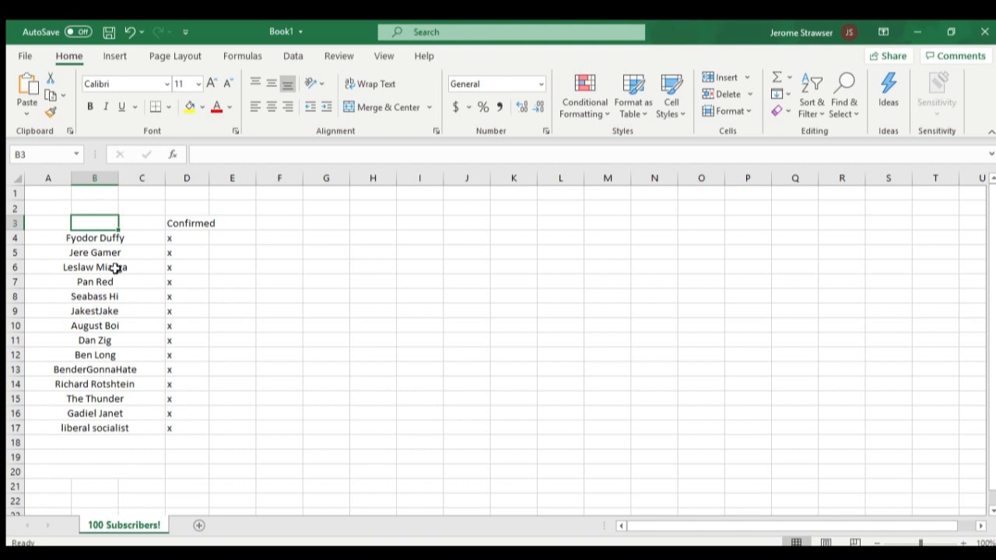
pyautogui.moveTo(111, 271)
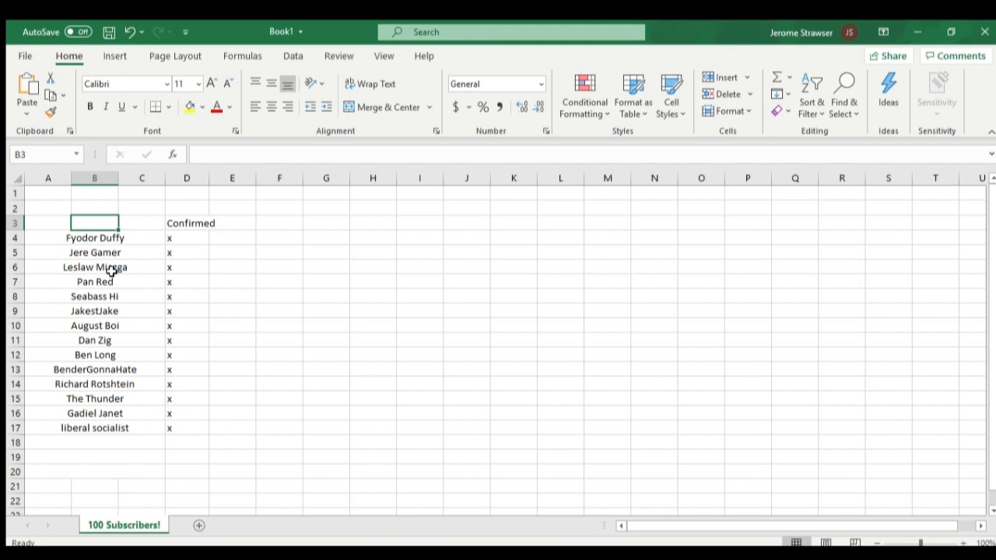
pyautogui.moveTo(107, 277)
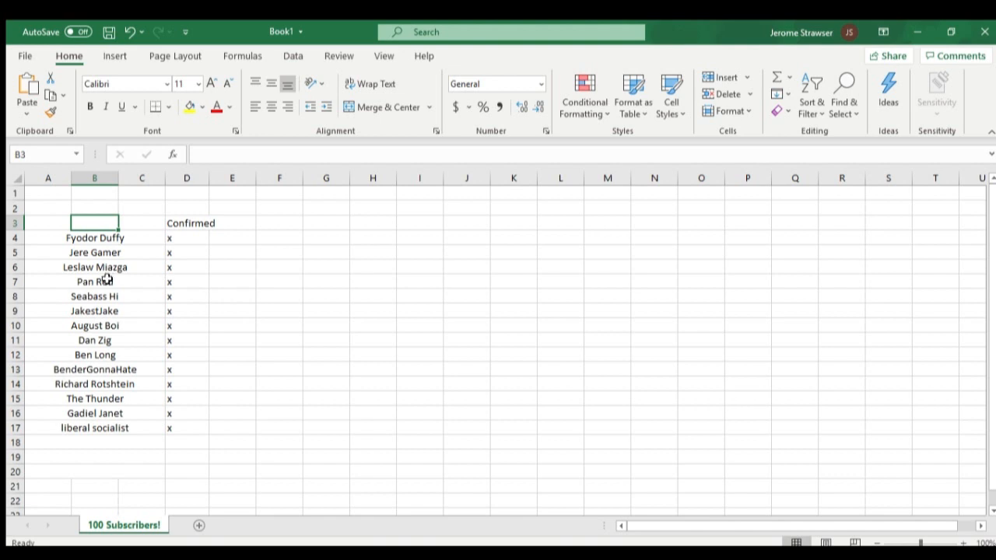
pyautogui.moveTo(180, 280)
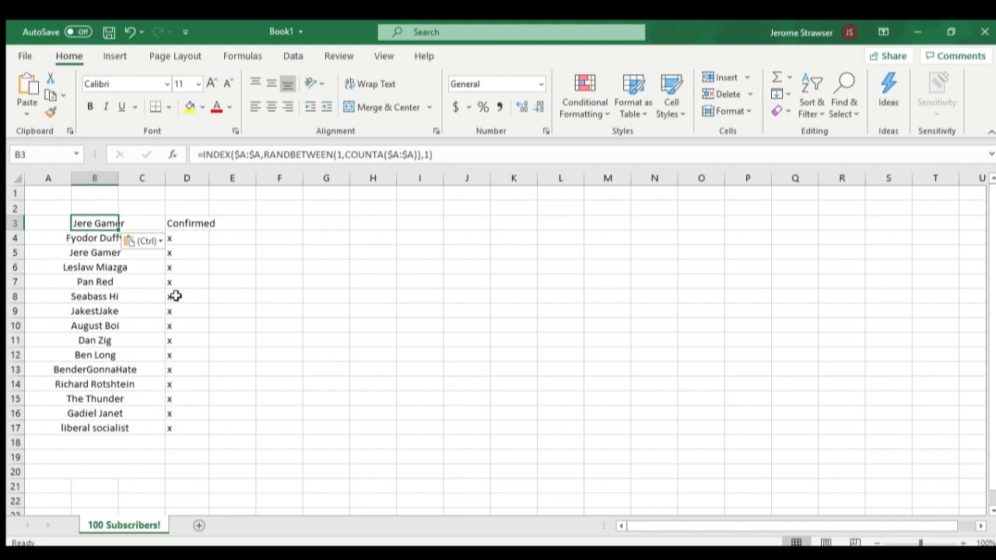
pyautogui.moveTo(95, 267)
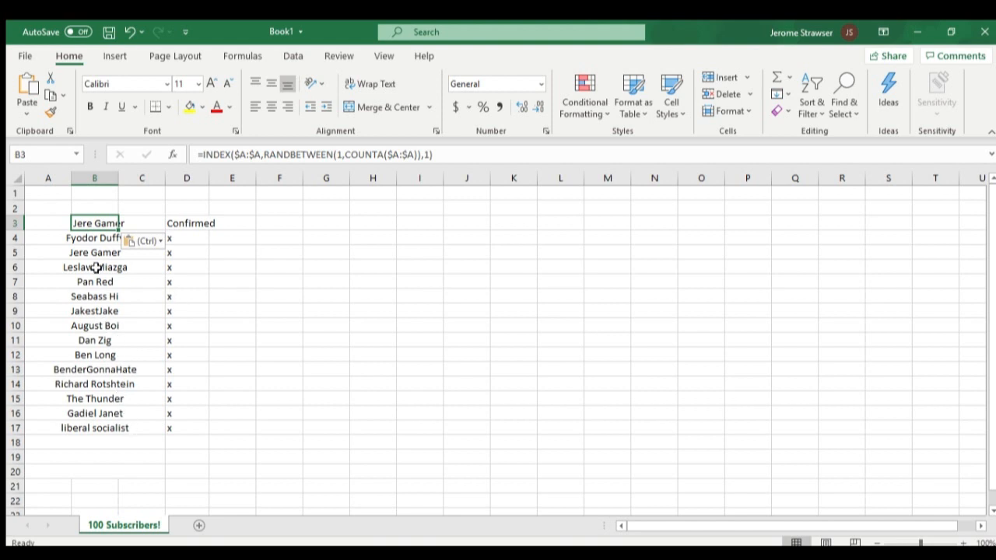
# Step: Select the winner's name in merged cell A5 for bold italic formatting
pyautogui.click(49, 252)
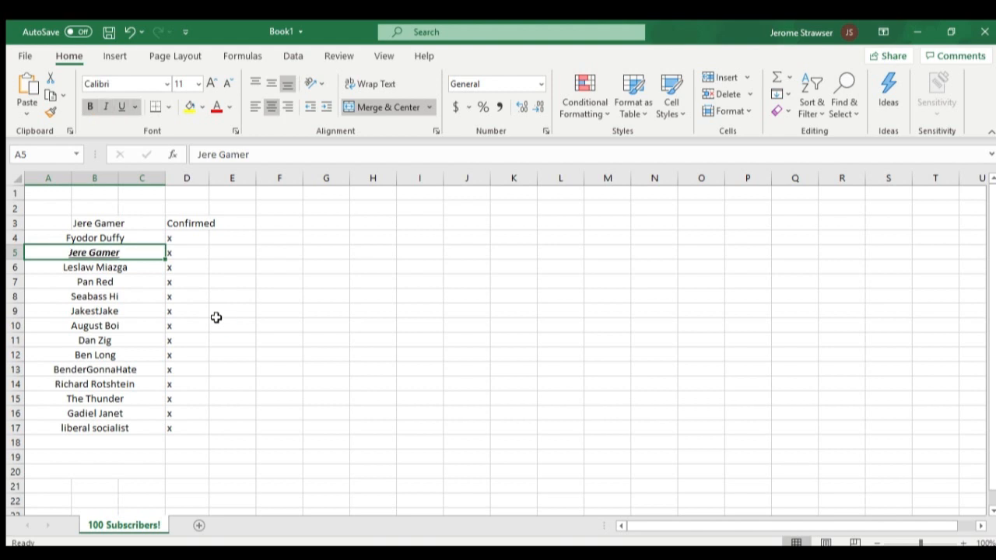
pyautogui.moveTo(154, 329)
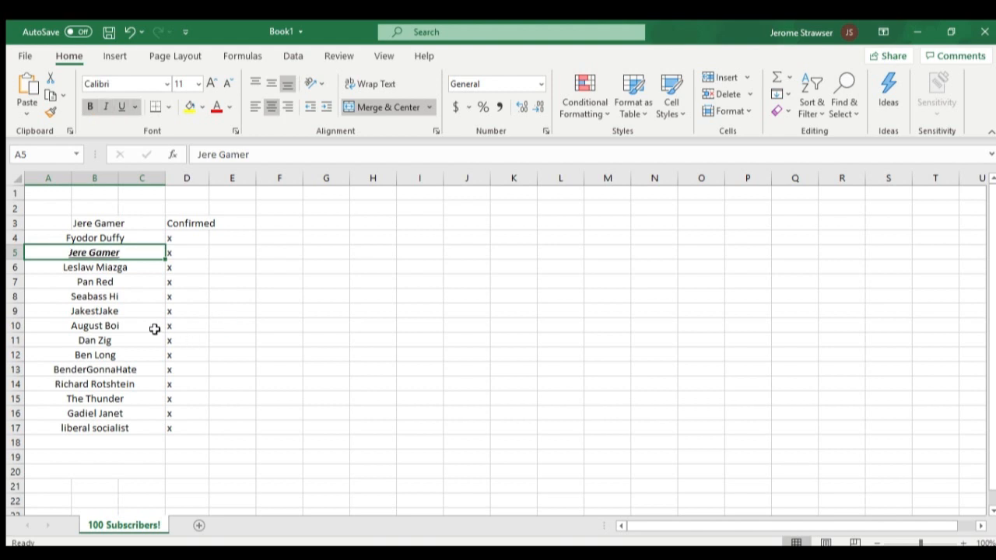
pyautogui.moveTo(158, 296)
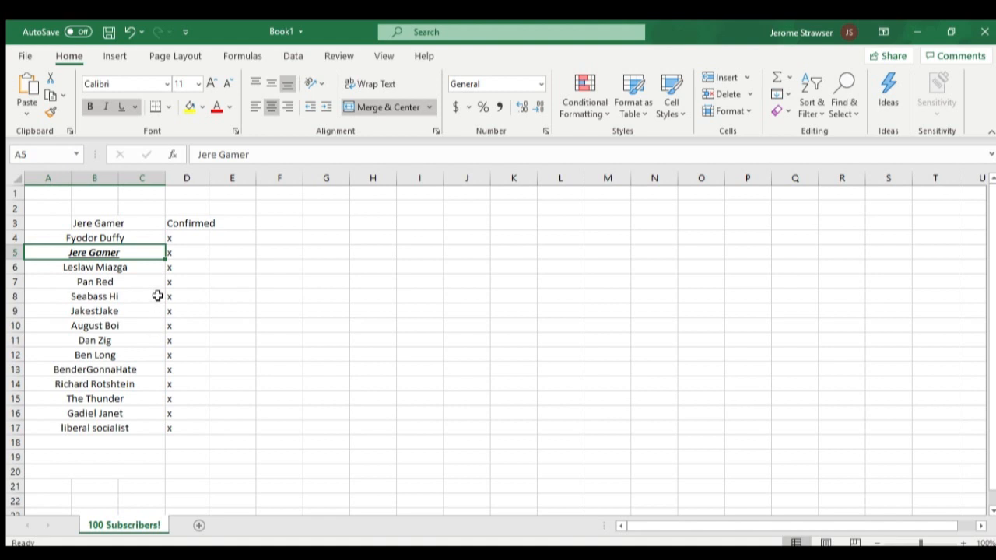